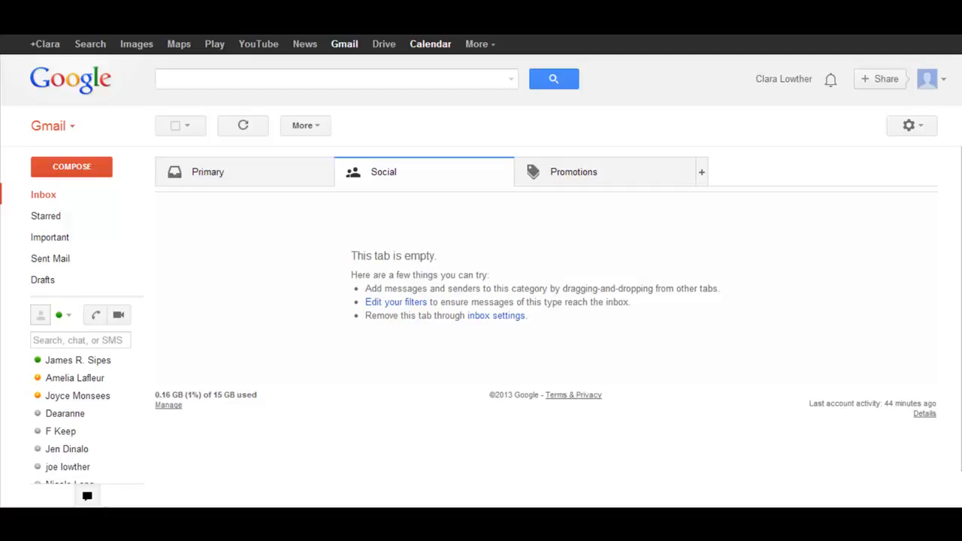
pyautogui.moveTo(665, 46)
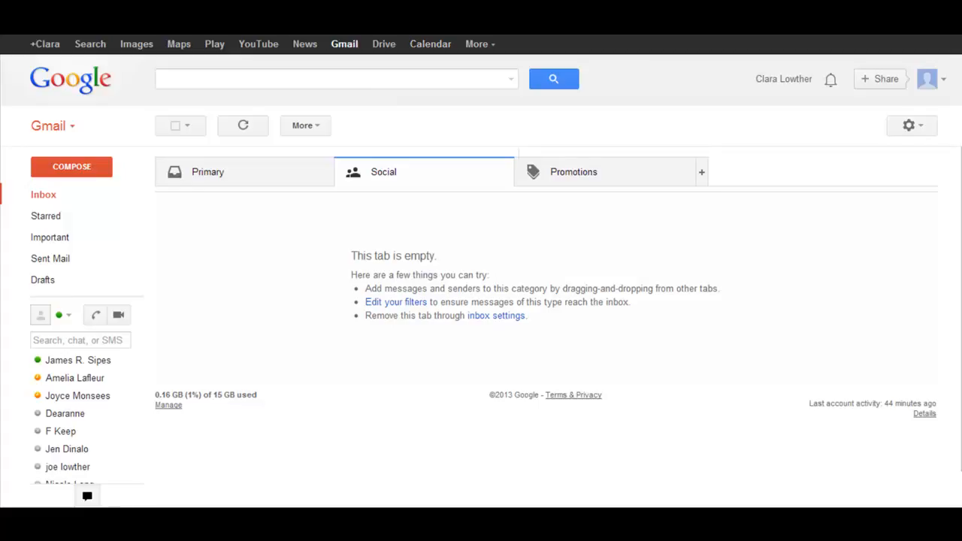
# - Switch from Gmail to Google Calendar and open the My calendars options menu
pyautogui.click(429, 44)
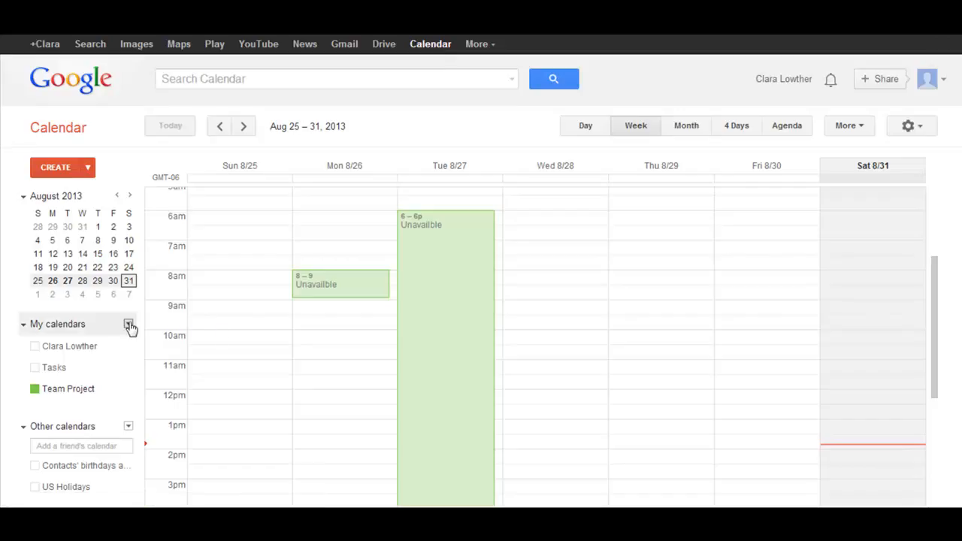
pyautogui.moveTo(118, 328)
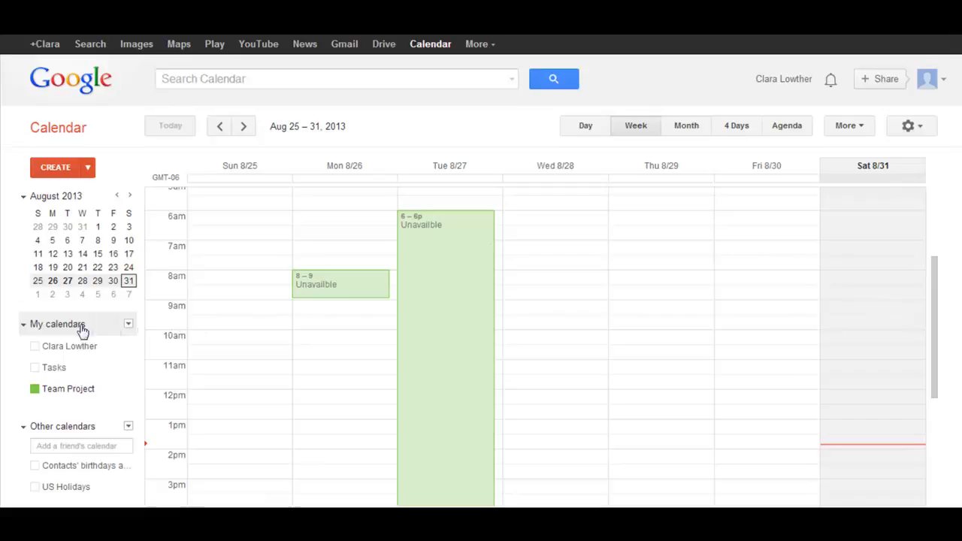
pyautogui.click(128, 324)
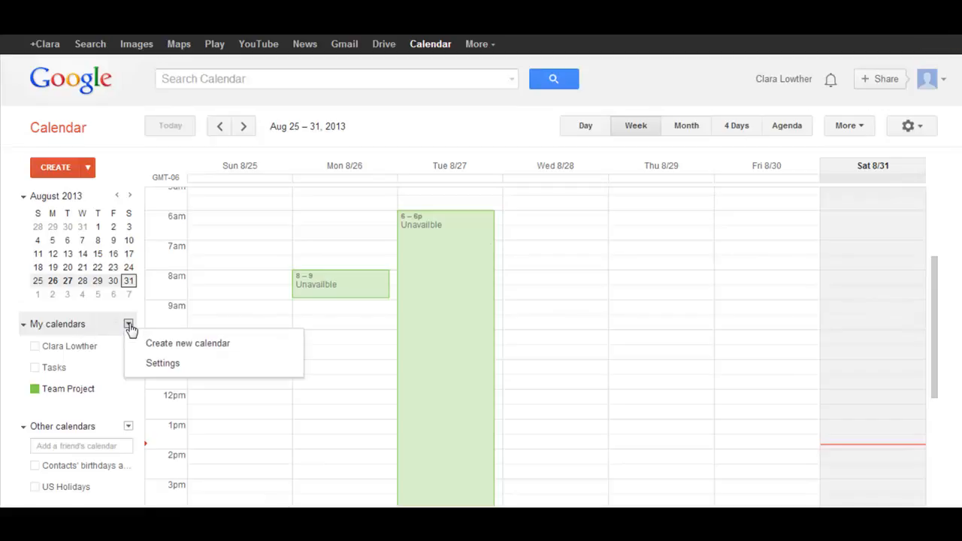
# - Choose Create new calendar and enter 'Team Schedule' as the calendar name
pyautogui.click(187, 343)
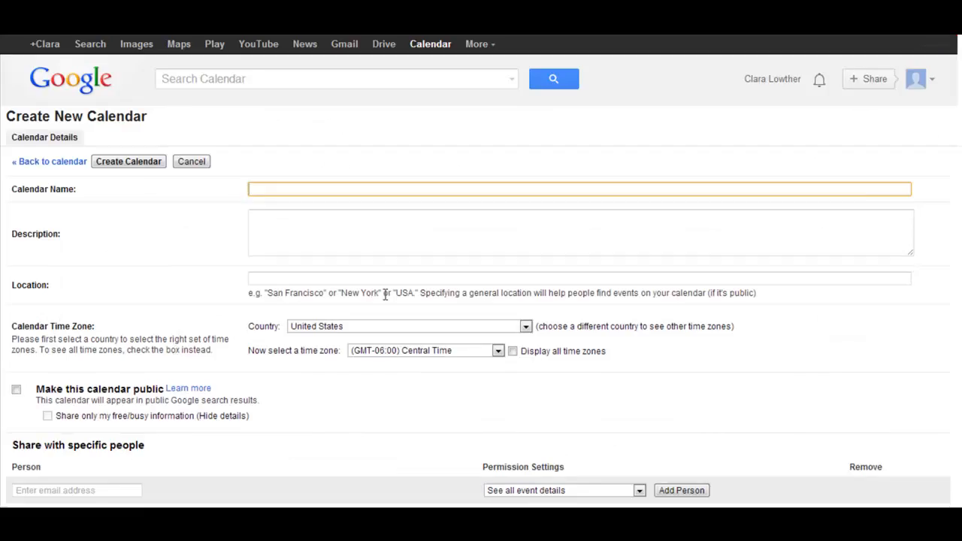
pyautogui.click(579, 188)
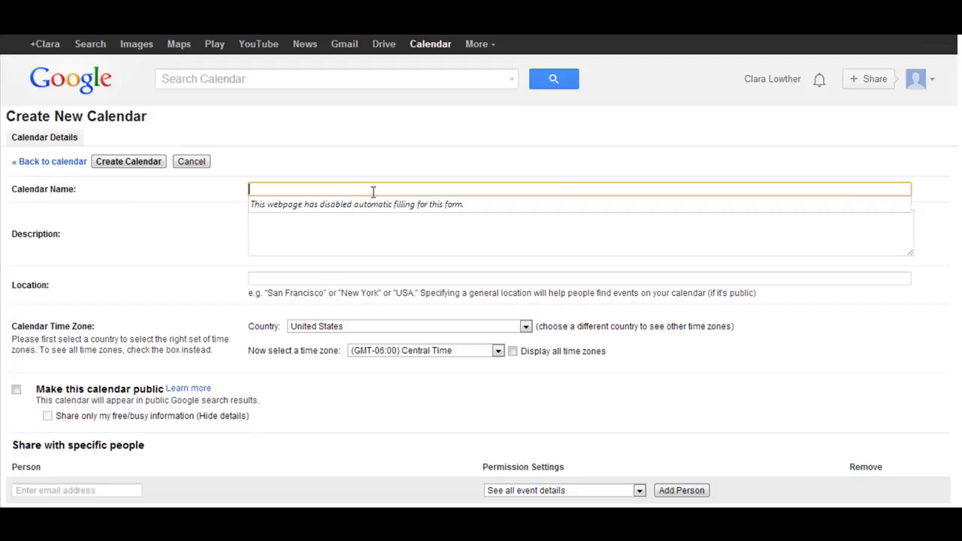
pyautogui.write('Team Sc')
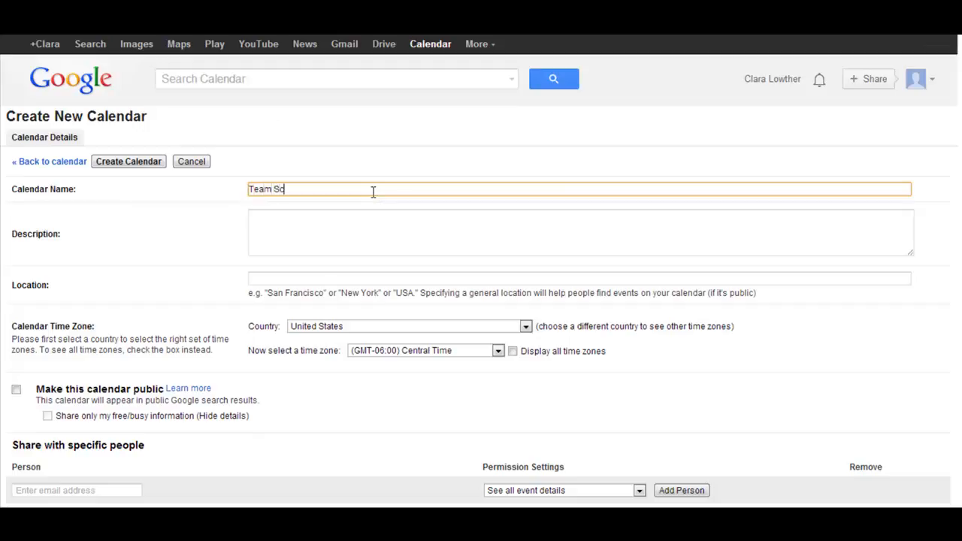
pyautogui.write('hedule')
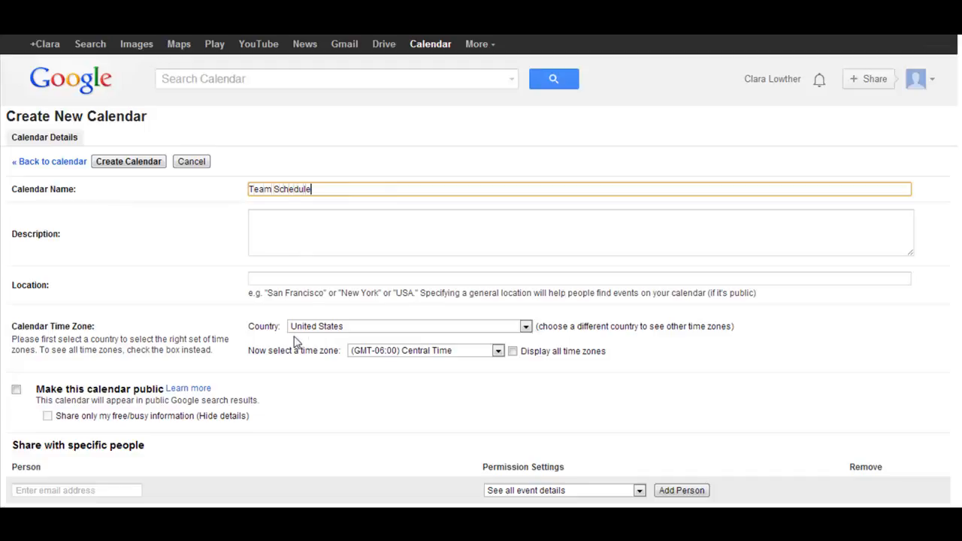
pyautogui.moveTo(107, 368)
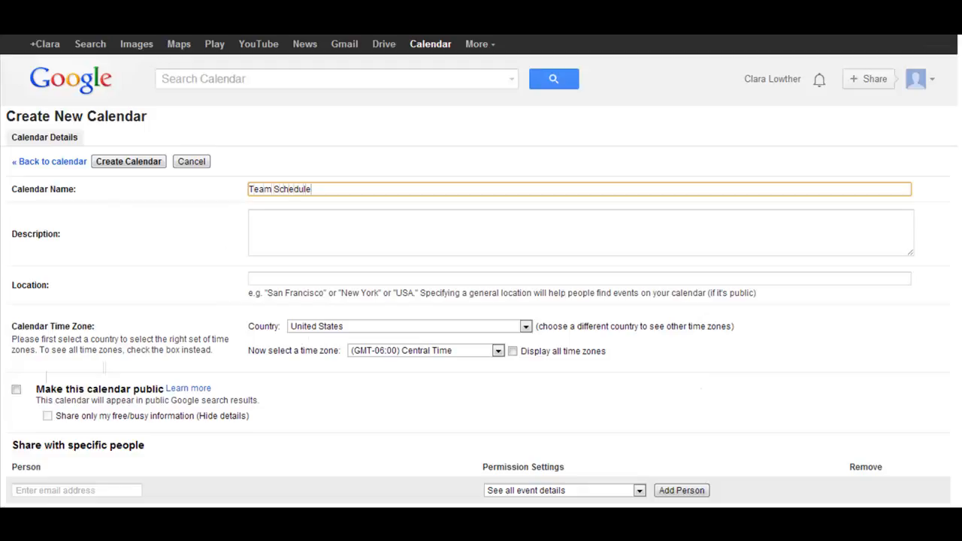
pyautogui.scroll(-3)
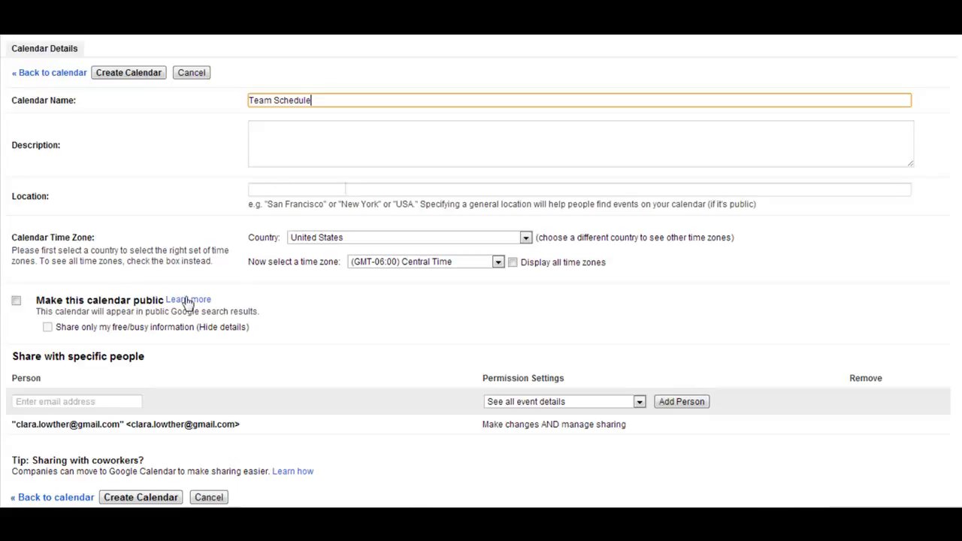
pyautogui.moveTo(221, 352)
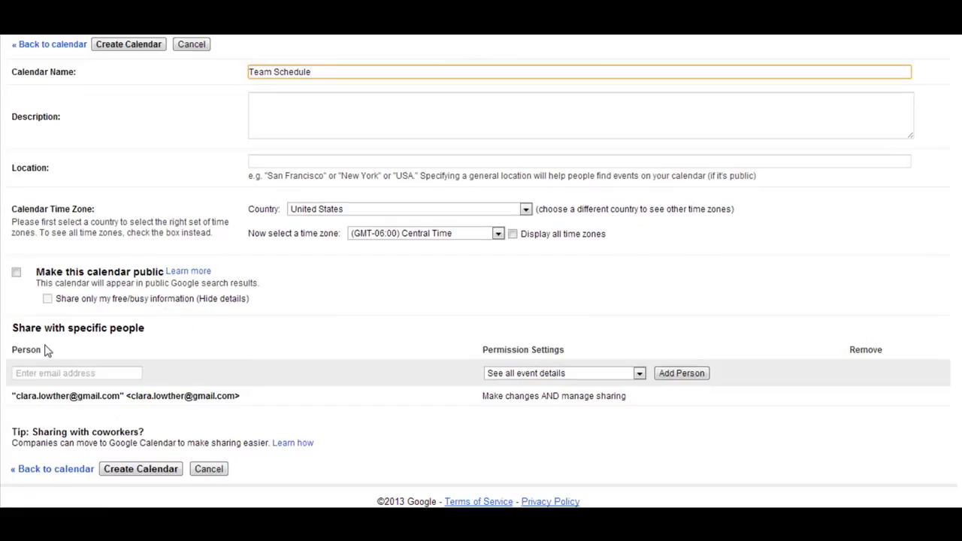
pyautogui.moveTo(75, 372)
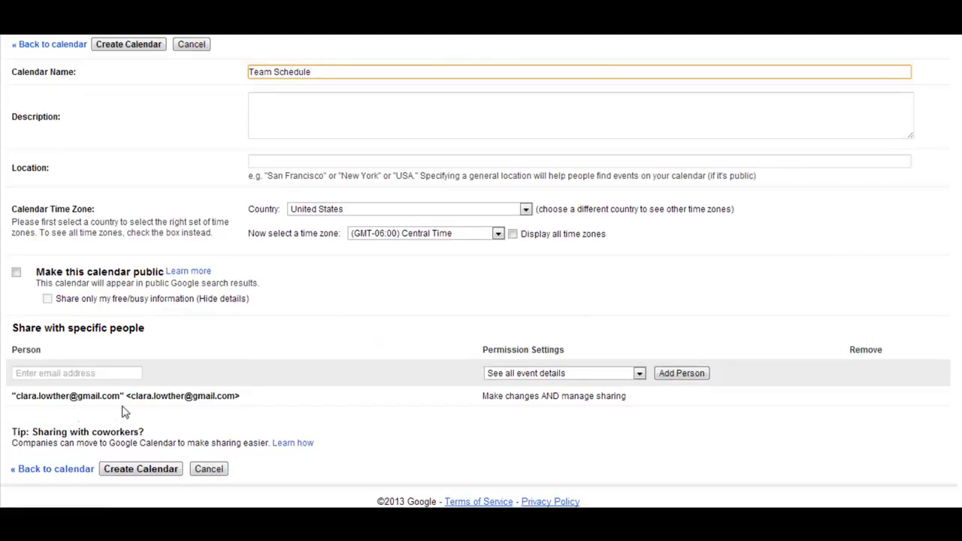
pyautogui.click(77, 373)
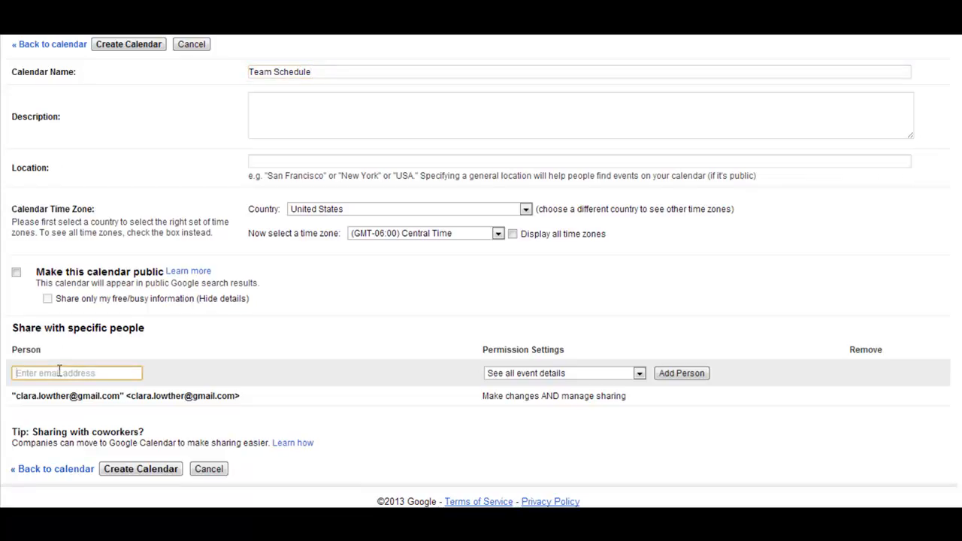
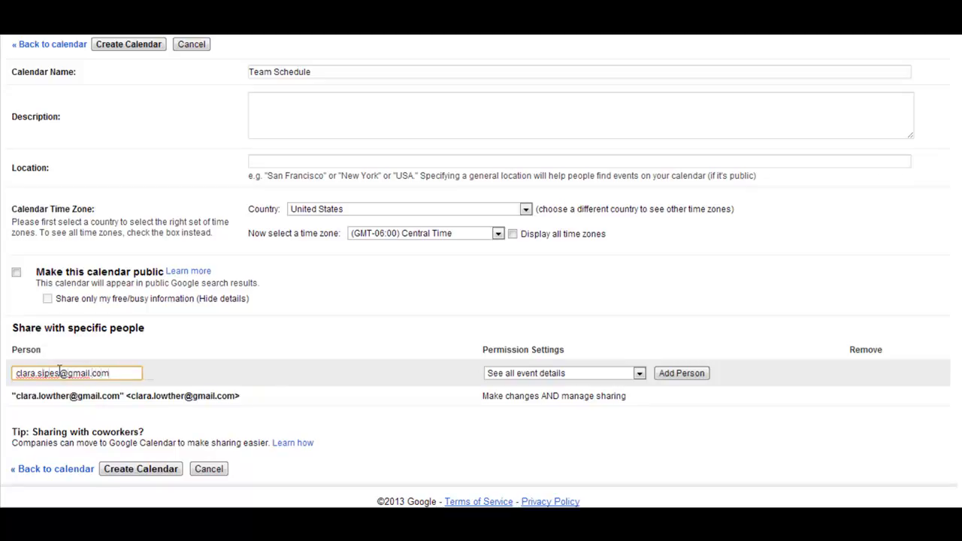
pyautogui.moveTo(629, 409)
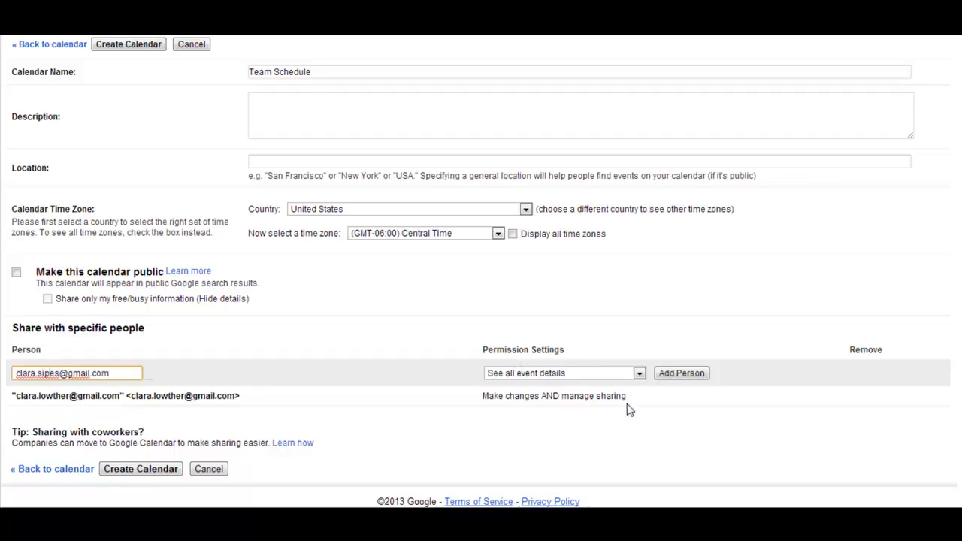
pyautogui.moveTo(577, 361)
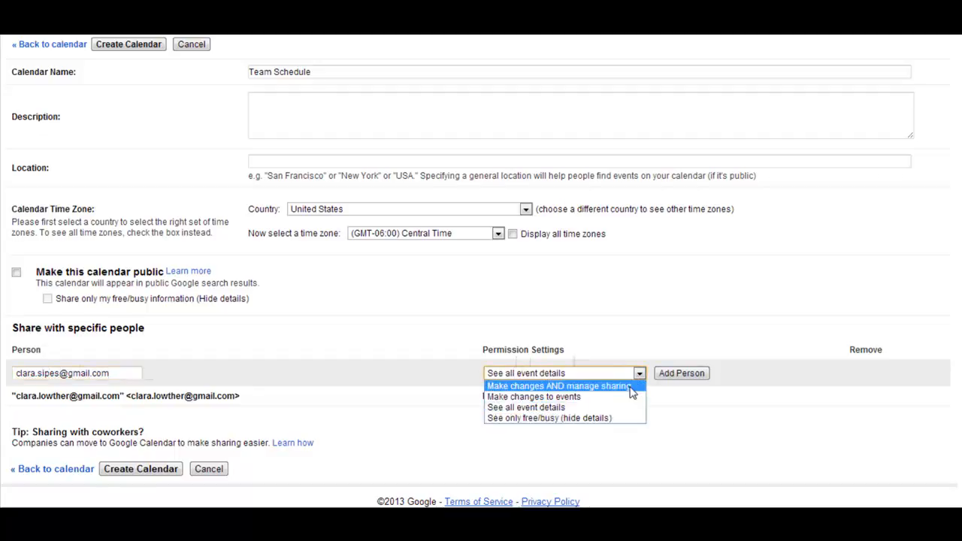
pyautogui.click(558, 385)
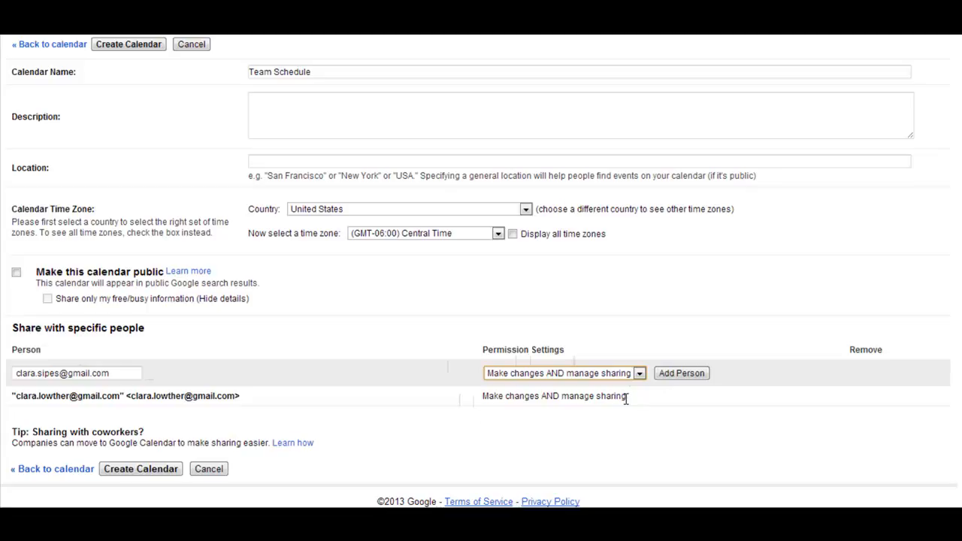
pyautogui.moveTo(762, 384)
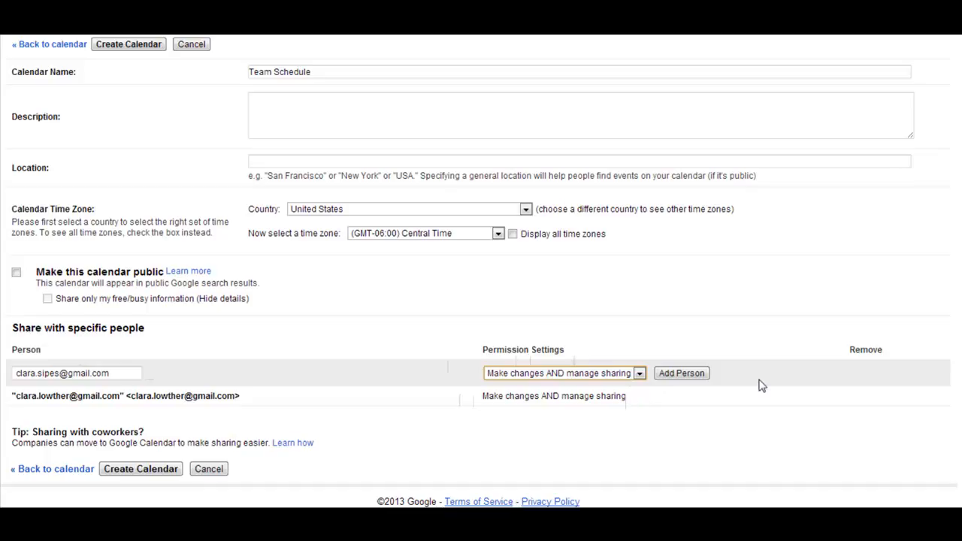
pyautogui.moveTo(681, 373)
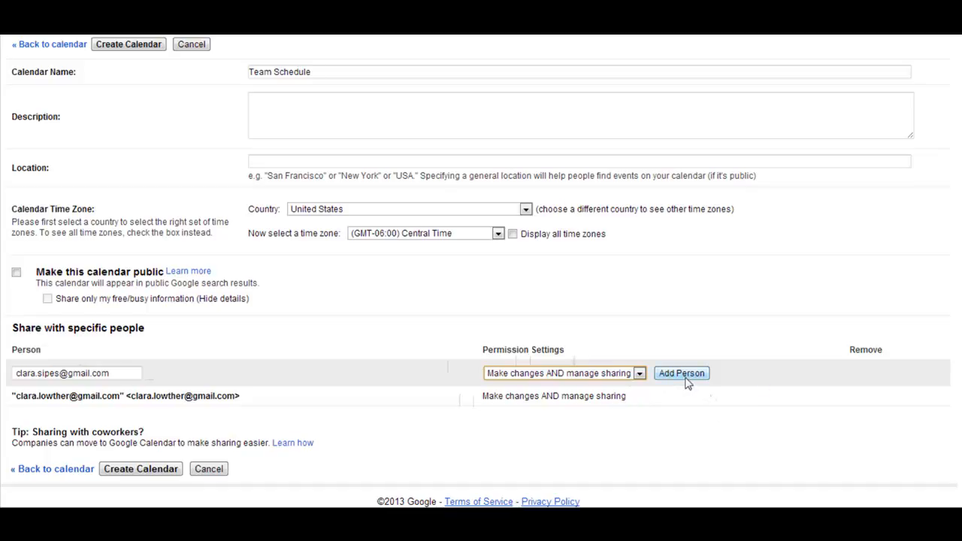
pyautogui.click(680, 372)
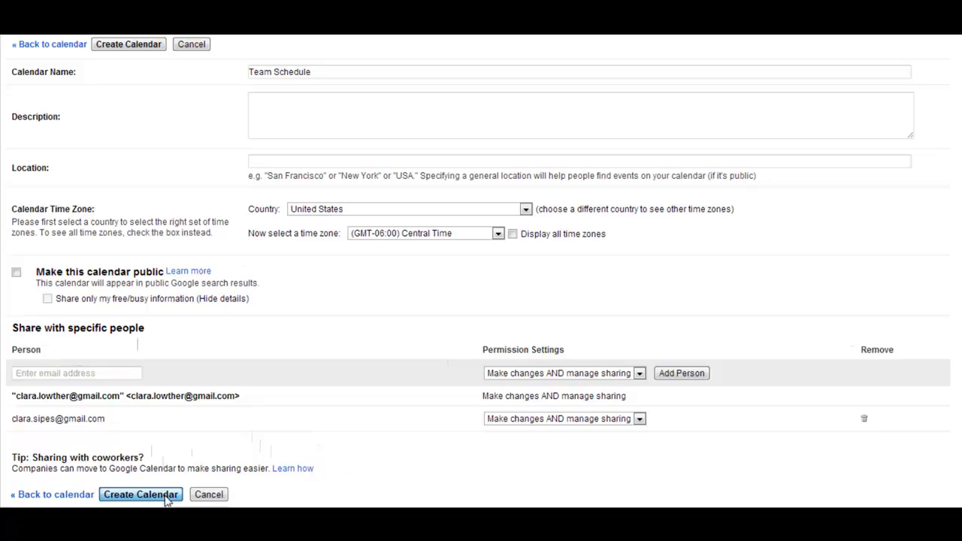
pyautogui.click(140, 495)
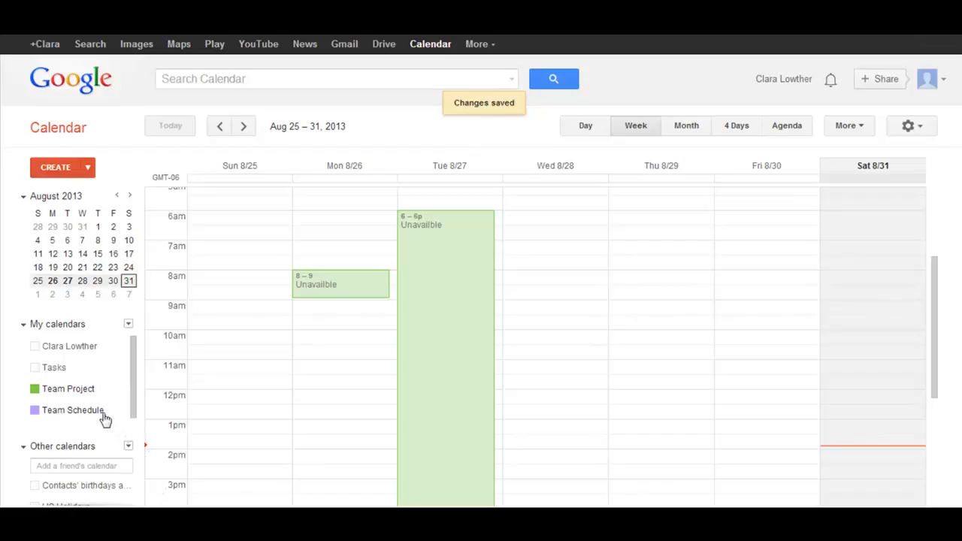
pyautogui.moveTo(73, 409)
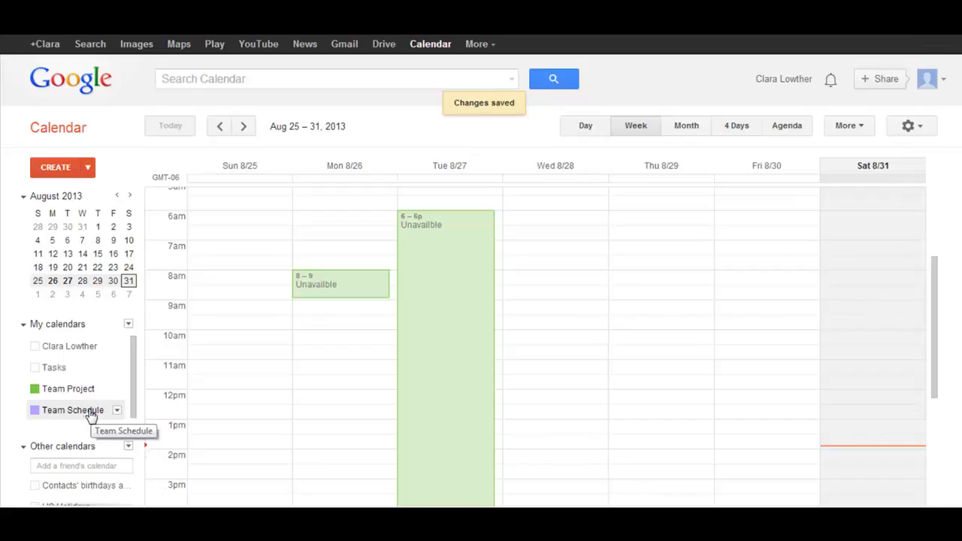
# - Display only the Team Schedule calendar, hiding the Team Project events
pyautogui.click(117, 409)
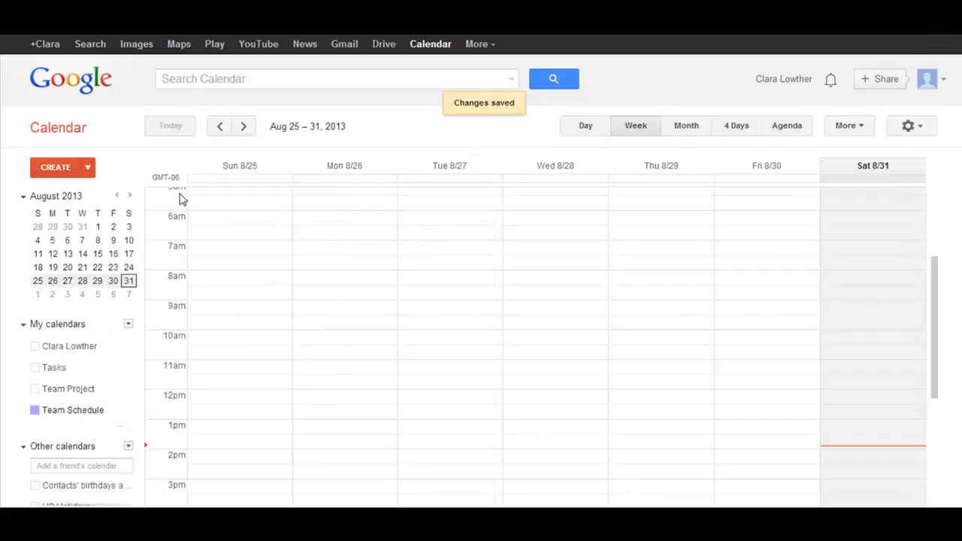
pyautogui.moveTo(312, 264)
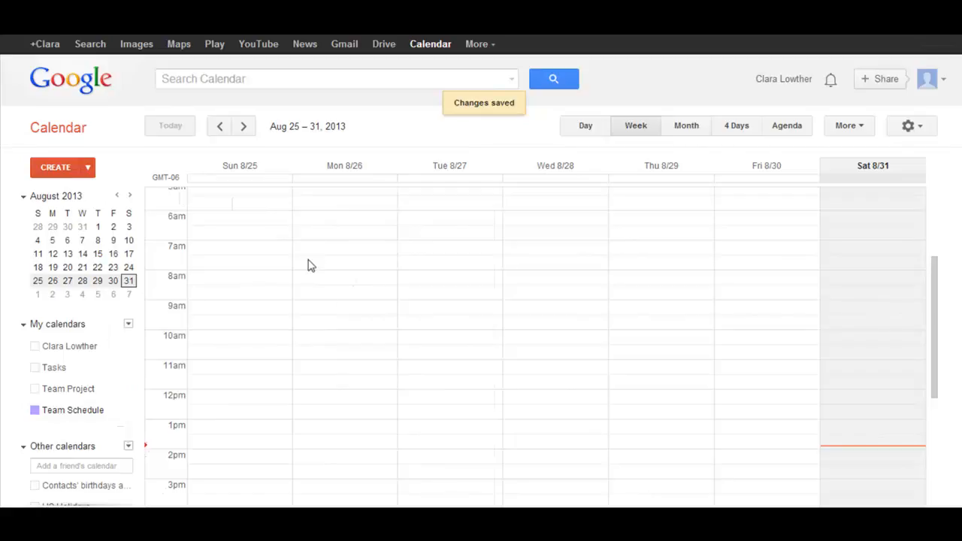
pyautogui.moveTo(304, 257)
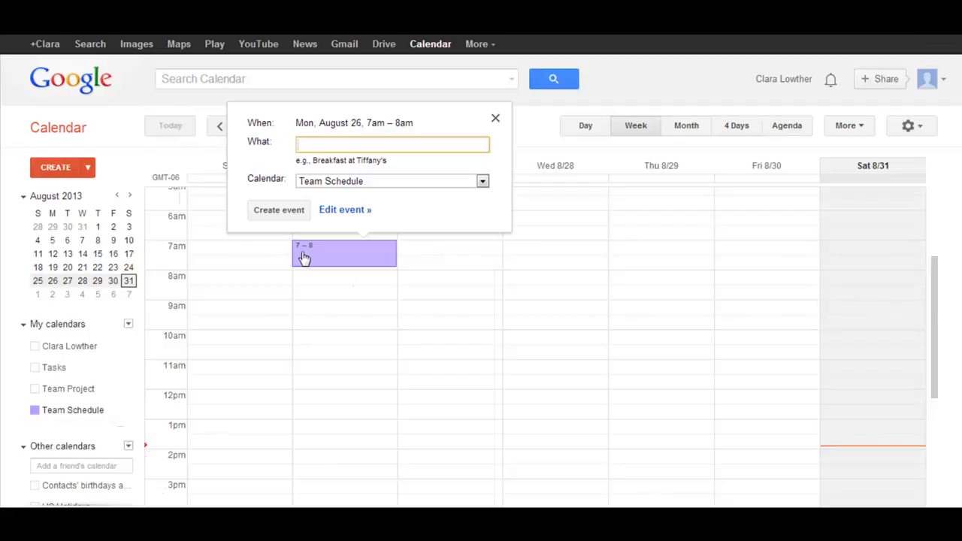
pyautogui.moveTo(462, 239)
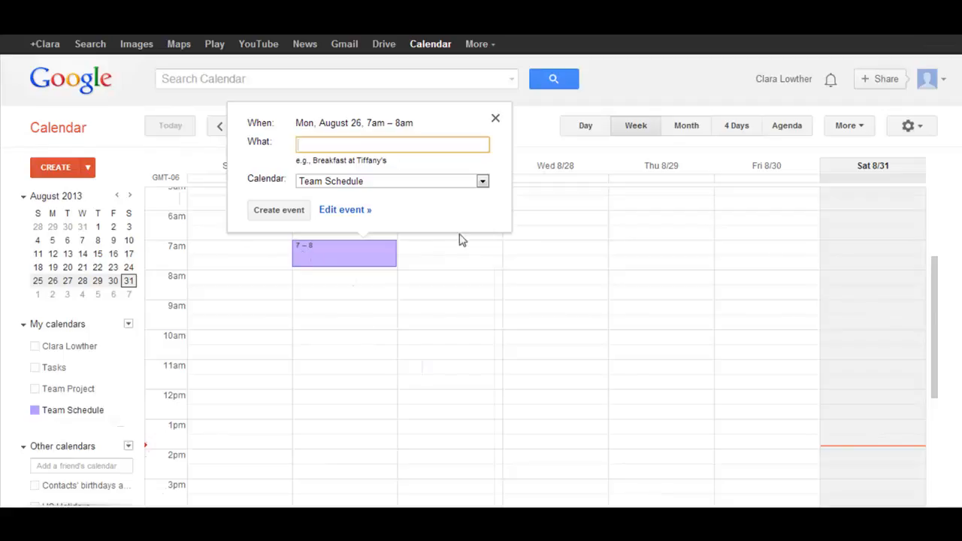
pyautogui.click(496, 118)
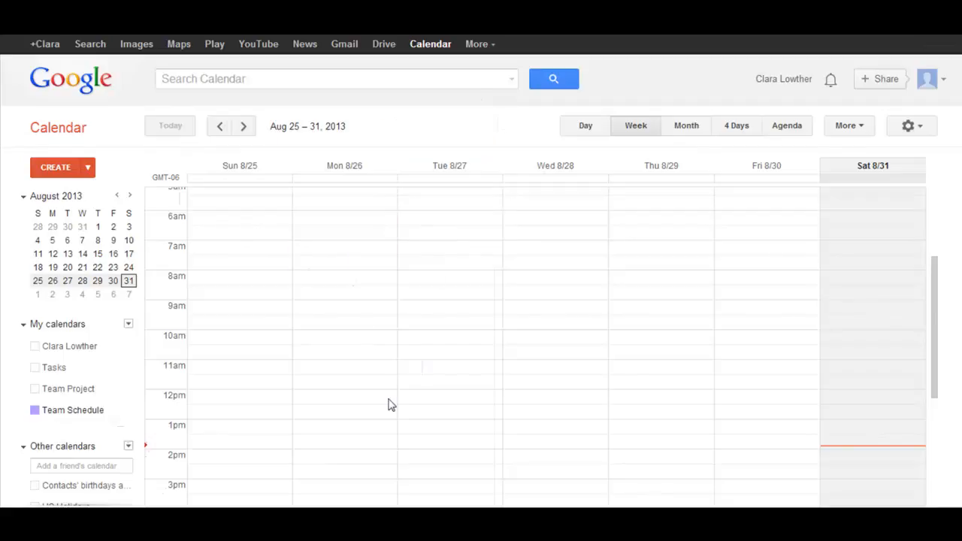
pyautogui.moveTo(361, 383)
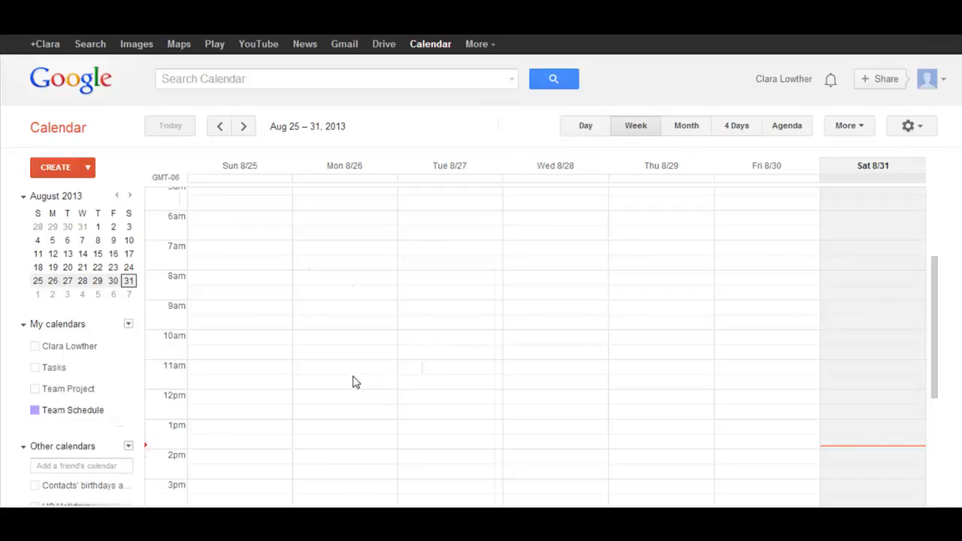
pyautogui.moveTo(440, 377)
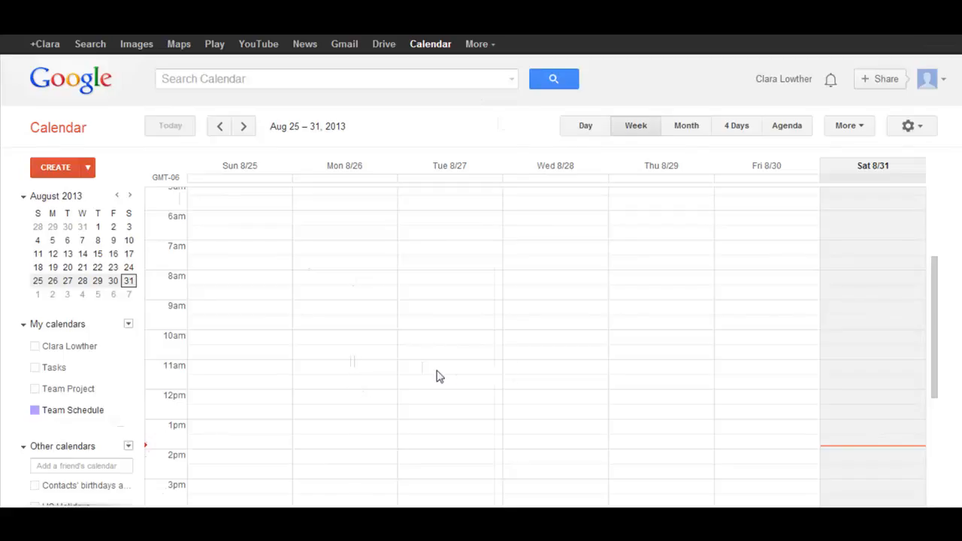
pyautogui.moveTo(349, 284)
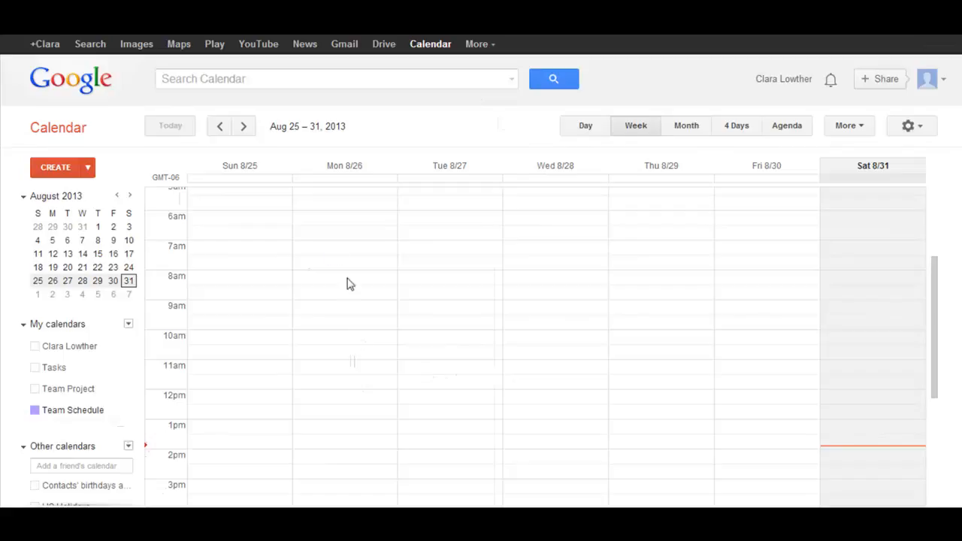
pyautogui.moveTo(332, 257)
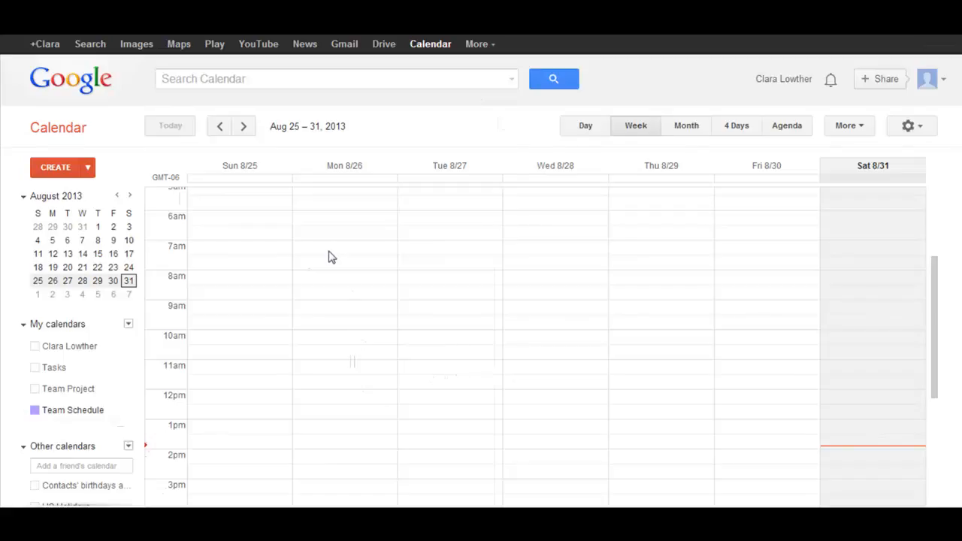
# - Create an 'Unavailable' event on Monday, Aug 26, 7–8am
pyautogui.click(344, 253)
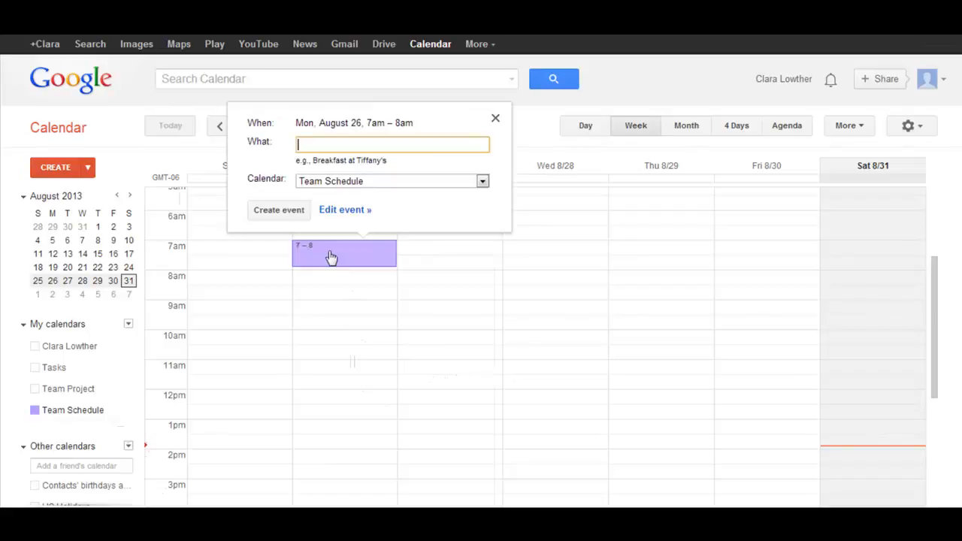
pyautogui.click(391, 143)
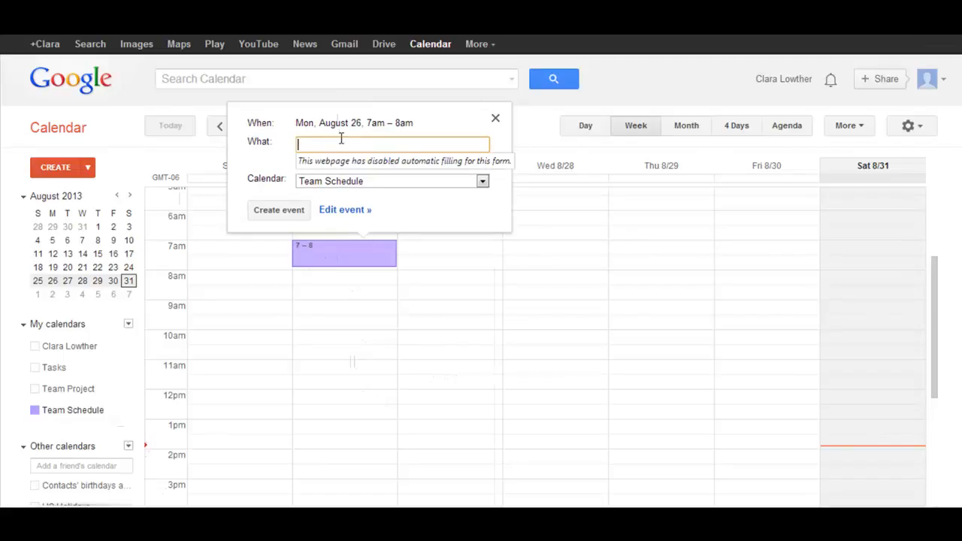
pyautogui.write('Unavail')
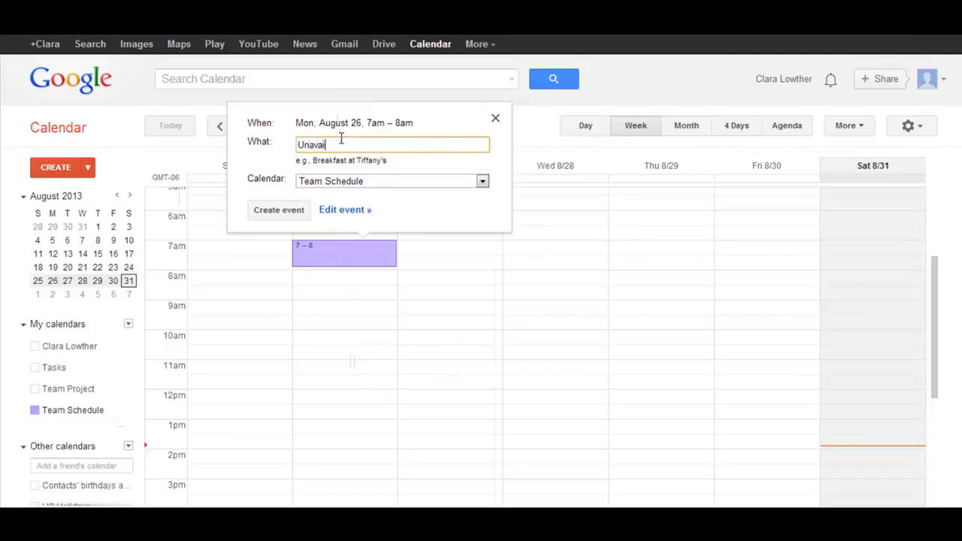
pyautogui.write('able')
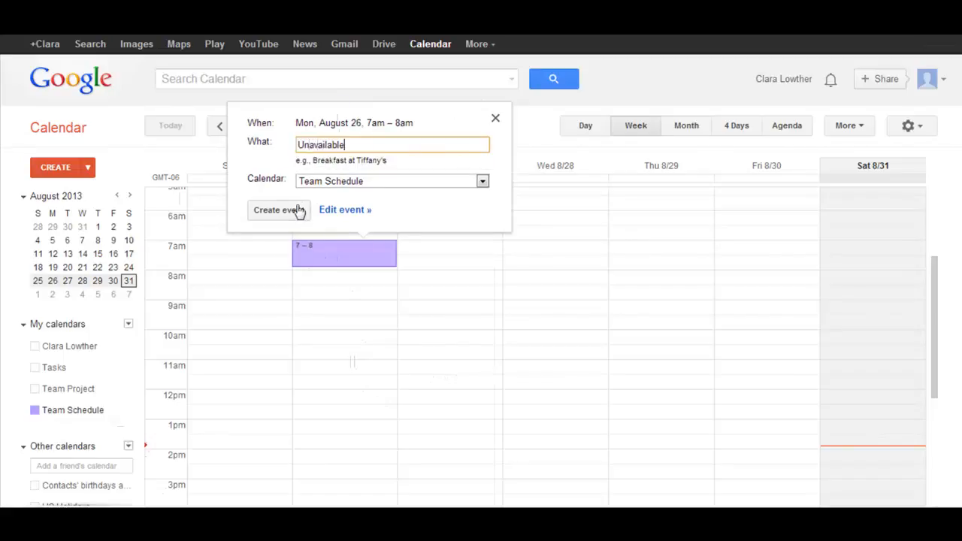
pyautogui.click(278, 209)
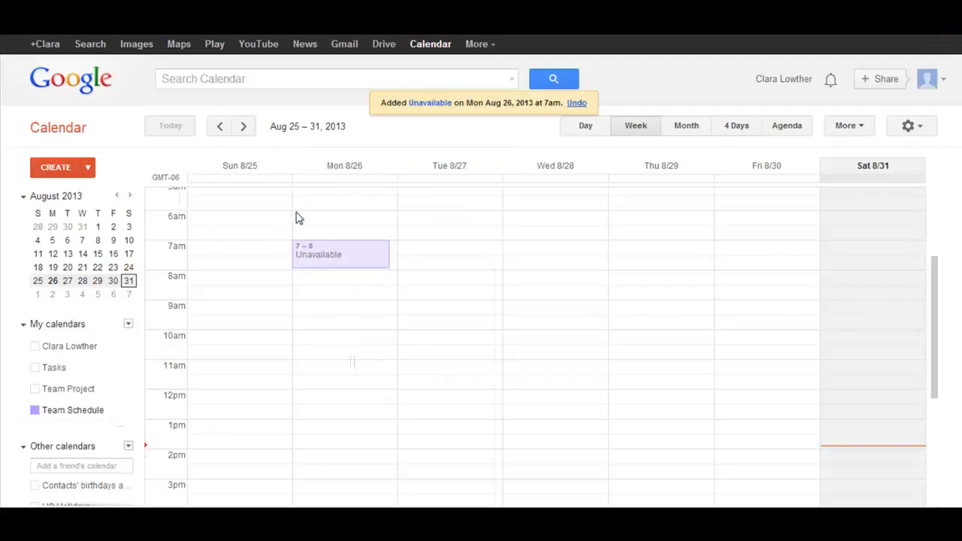
pyautogui.moveTo(351, 302)
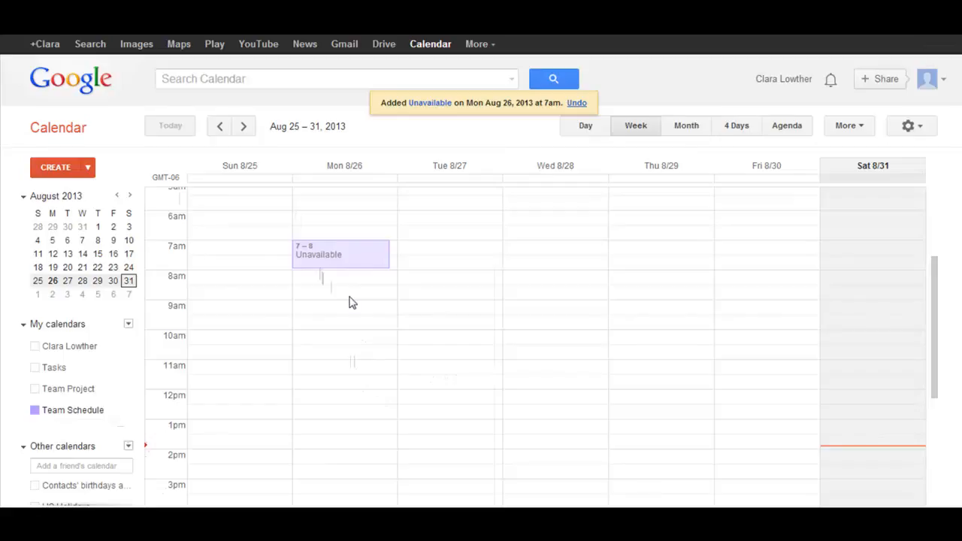
pyautogui.moveTo(411, 253)
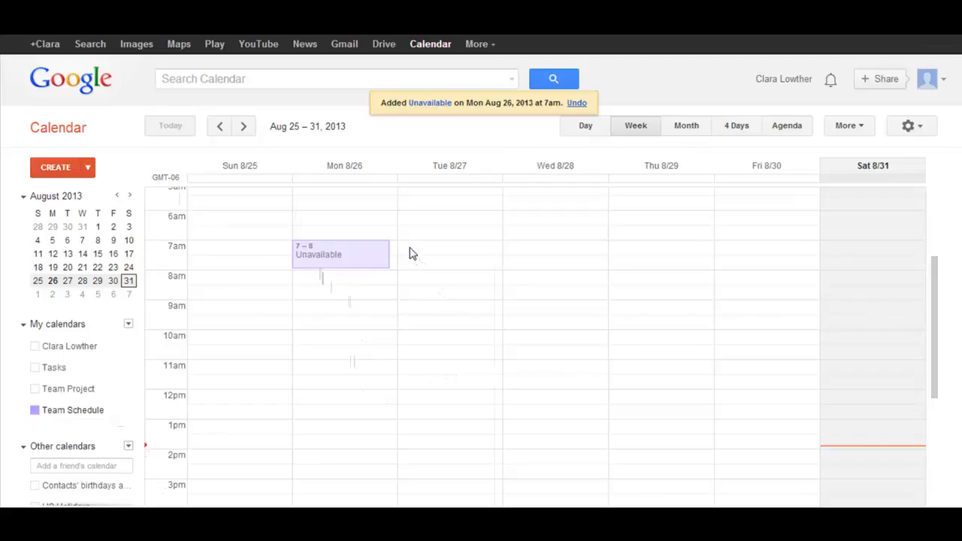
# - Add an 'Unavailible' event on Tuesday, Aug 27, from 7am to 6:00pm
pyautogui.click(448, 248)
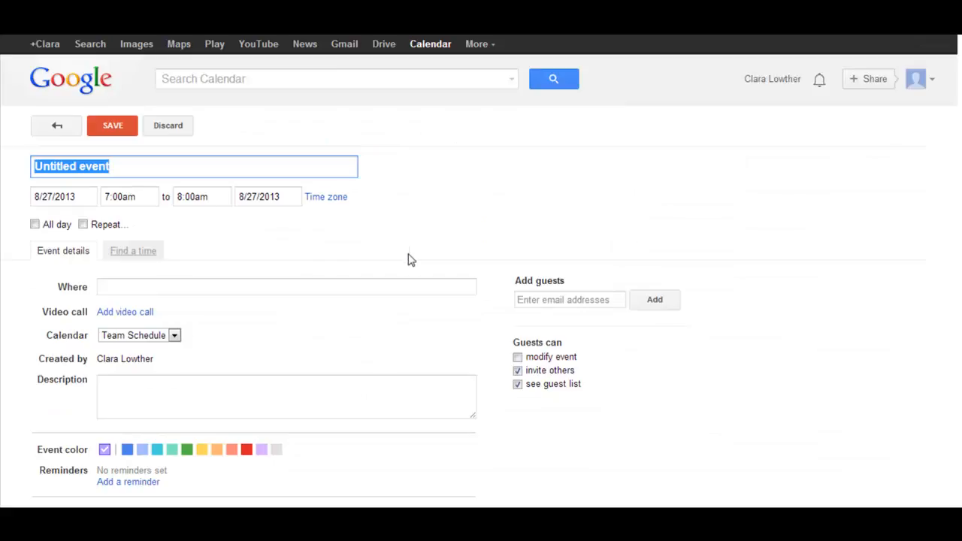
pyautogui.write('Unava')
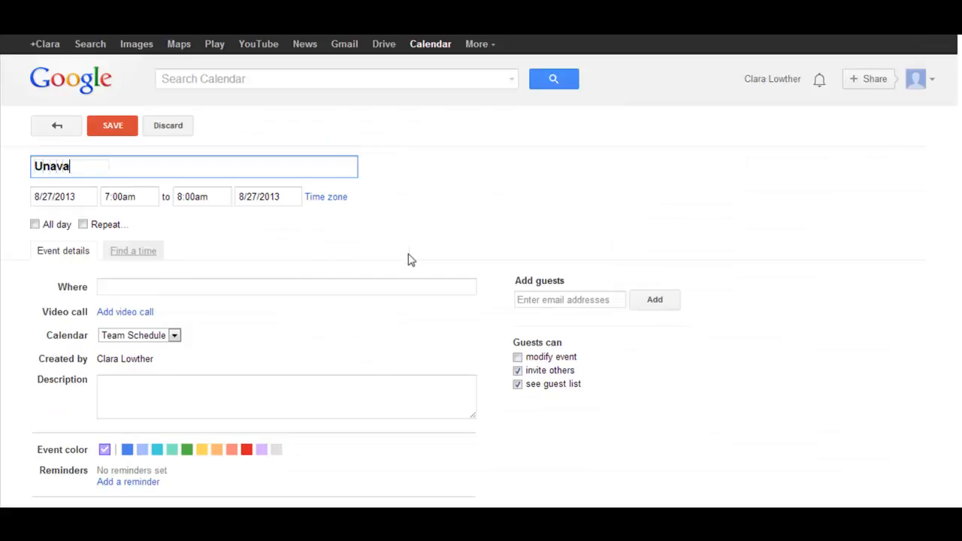
pyautogui.write('ilble')
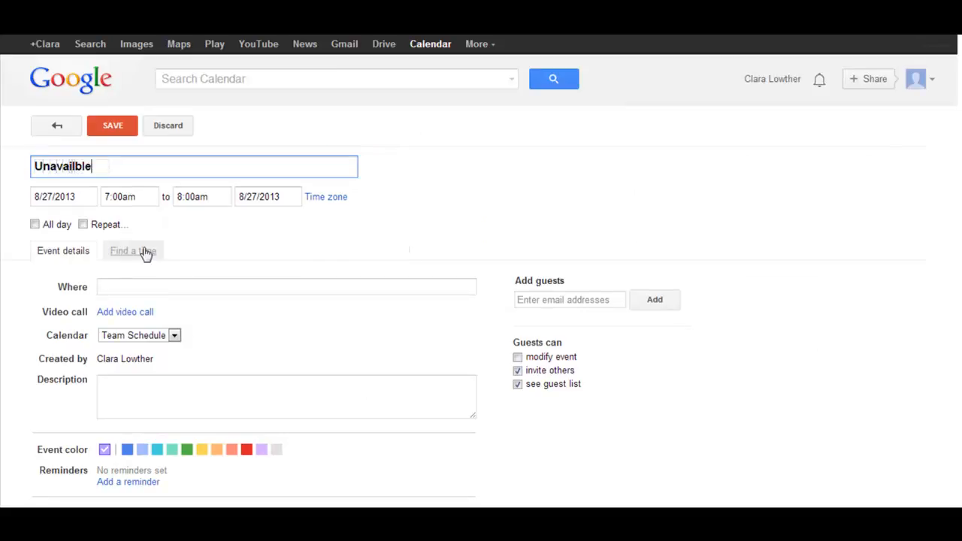
pyautogui.moveTo(202, 196)
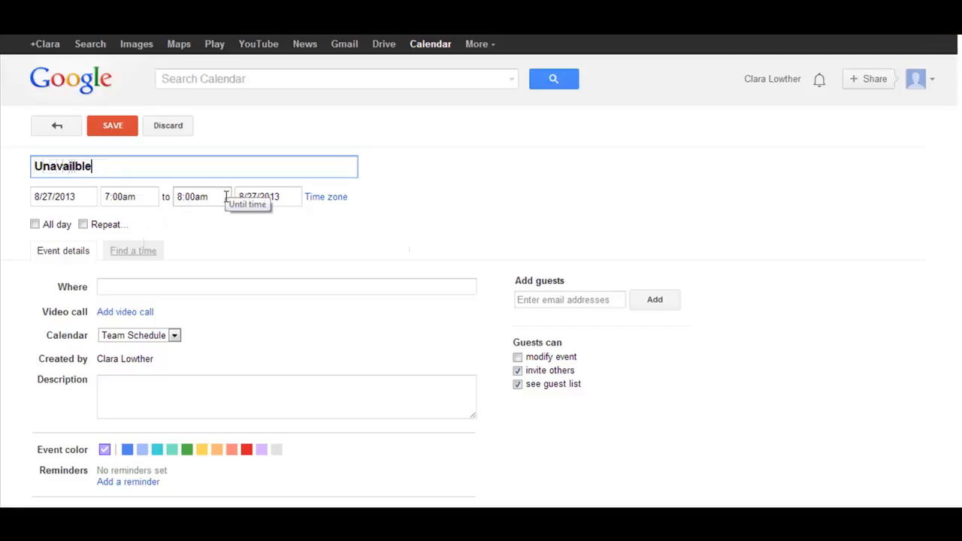
pyautogui.click(202, 196)
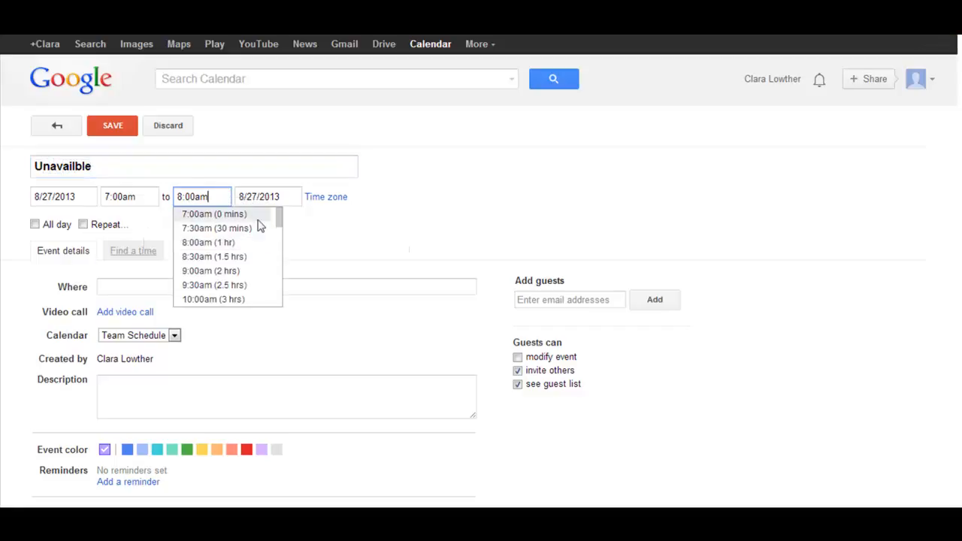
pyautogui.scroll(-3)
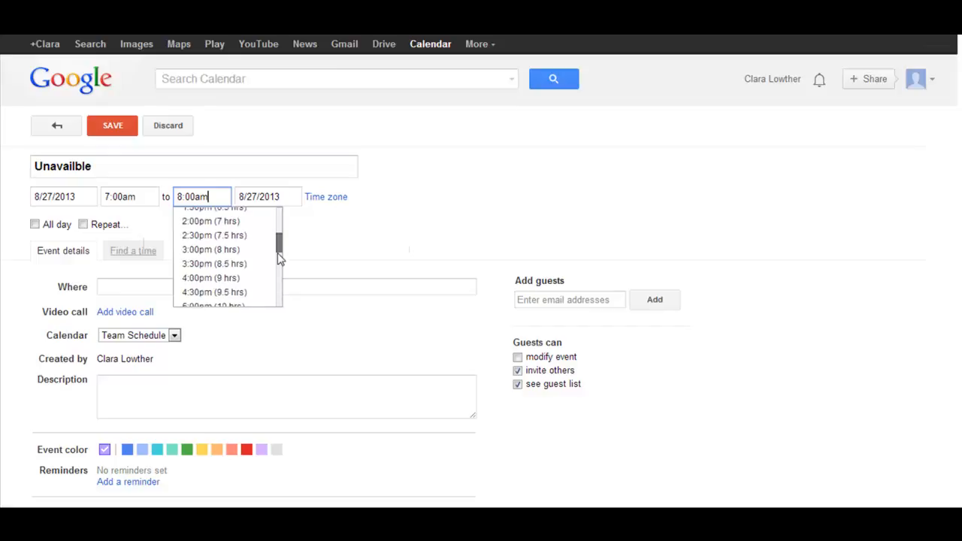
pyautogui.scroll(-3)
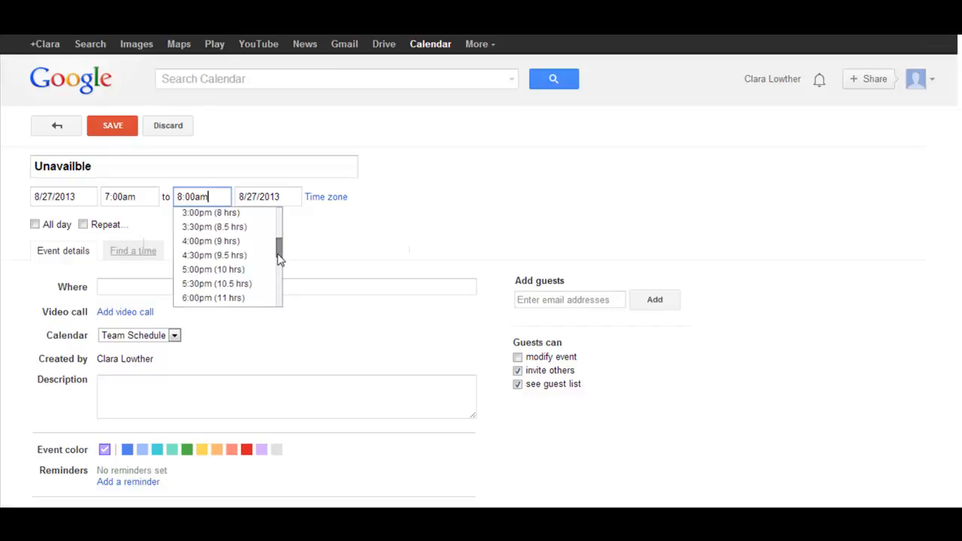
pyautogui.moveTo(218, 298)
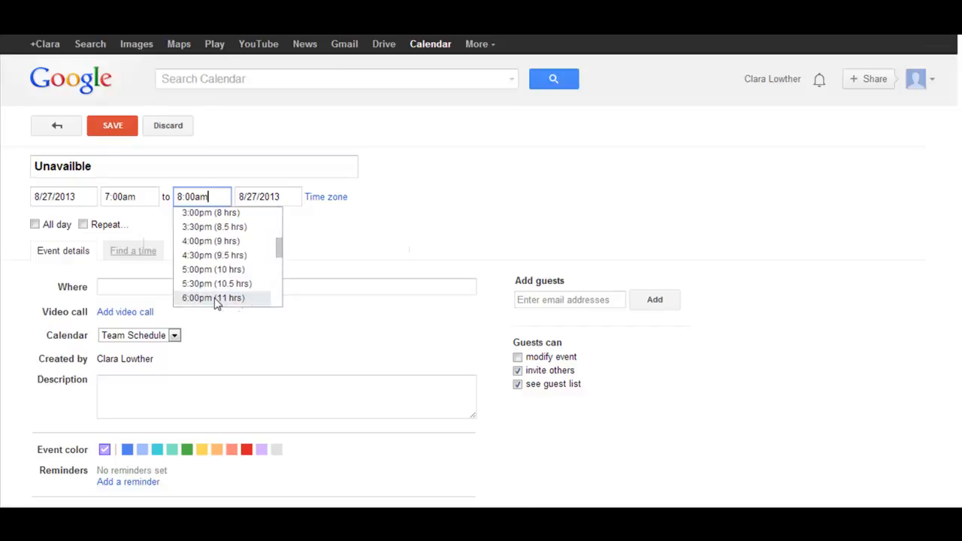
pyautogui.click(212, 298)
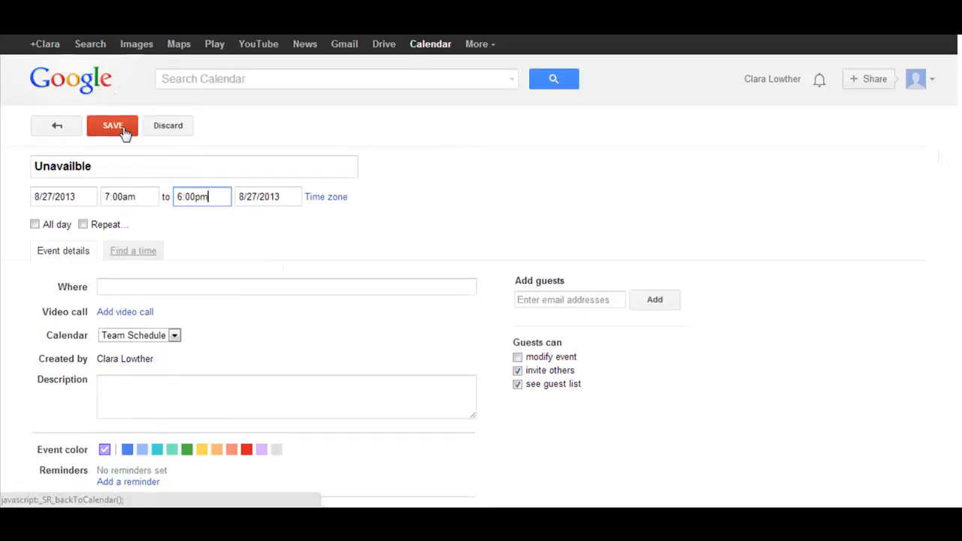
pyautogui.click(111, 125)
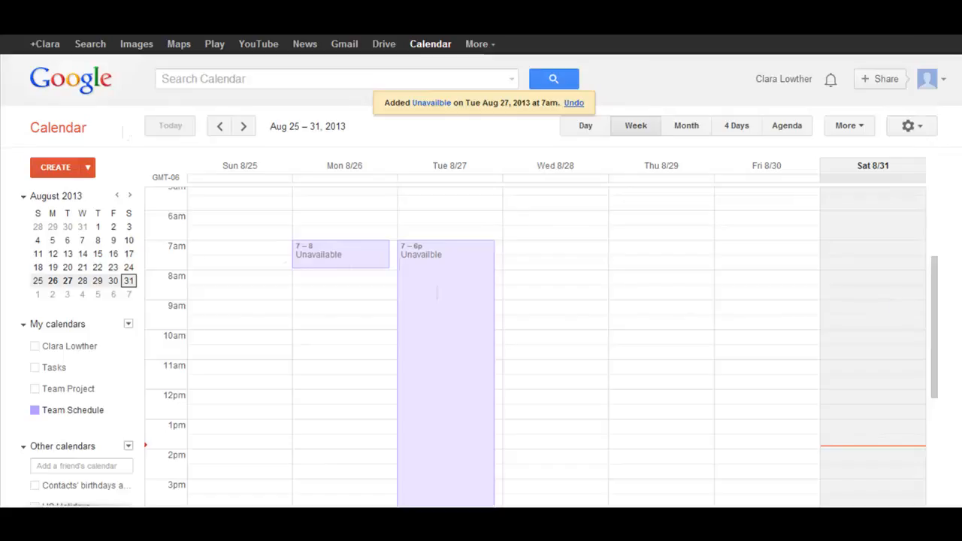
pyautogui.scroll(-3)
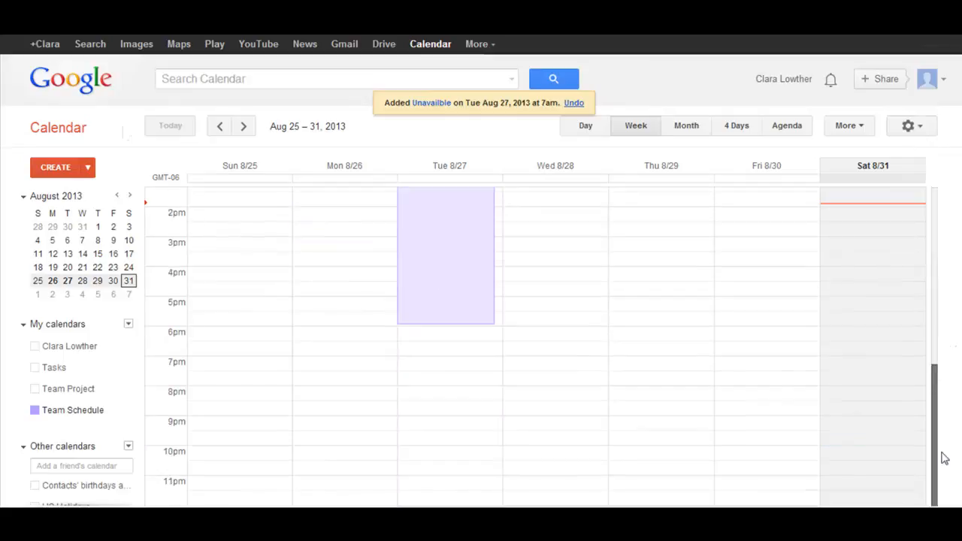
pyautogui.scroll(3)
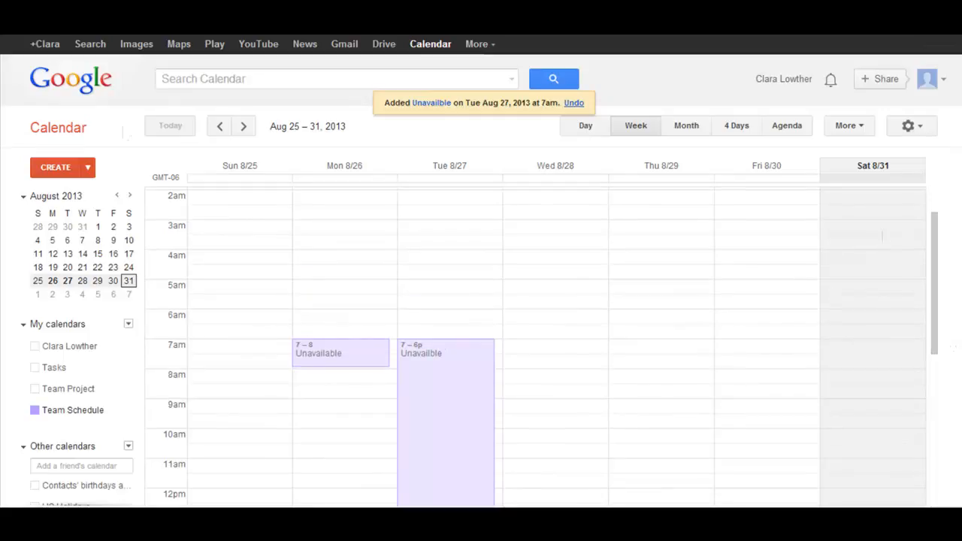
pyautogui.moveTo(879, 82)
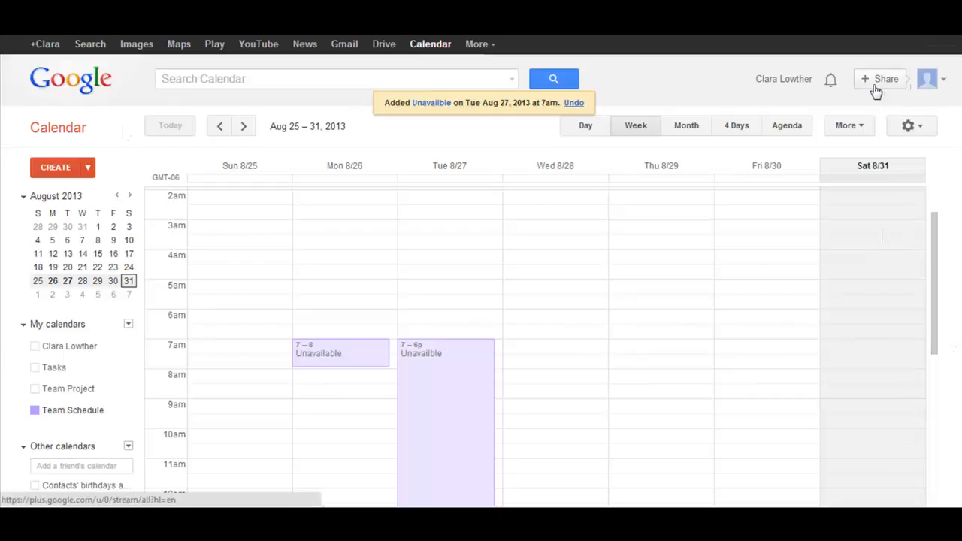
pyautogui.click(885, 78)
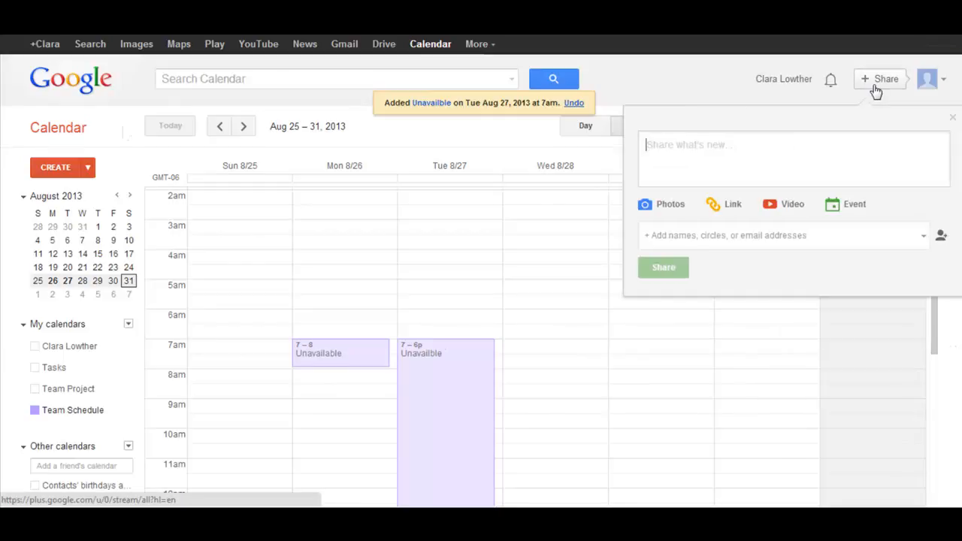
pyautogui.write('Up')
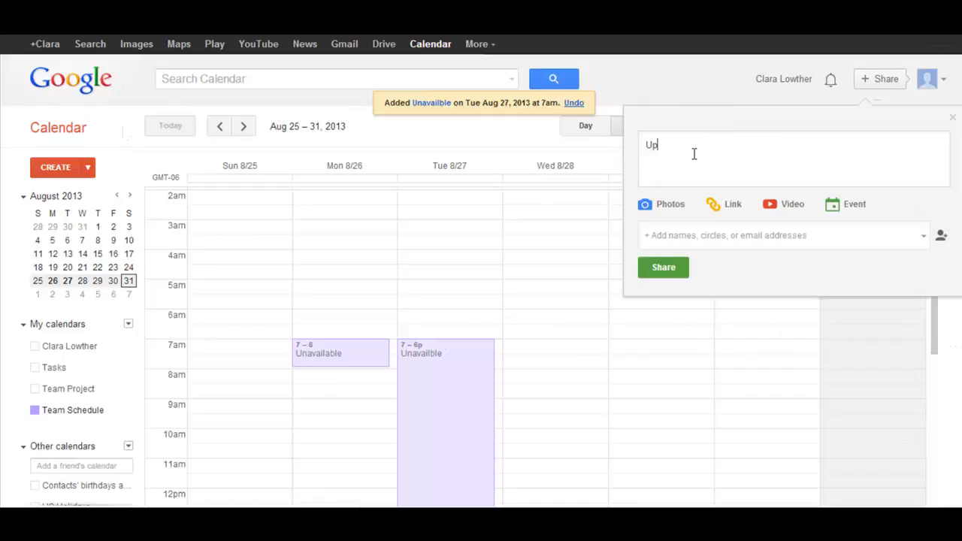
pyautogui.write('date')
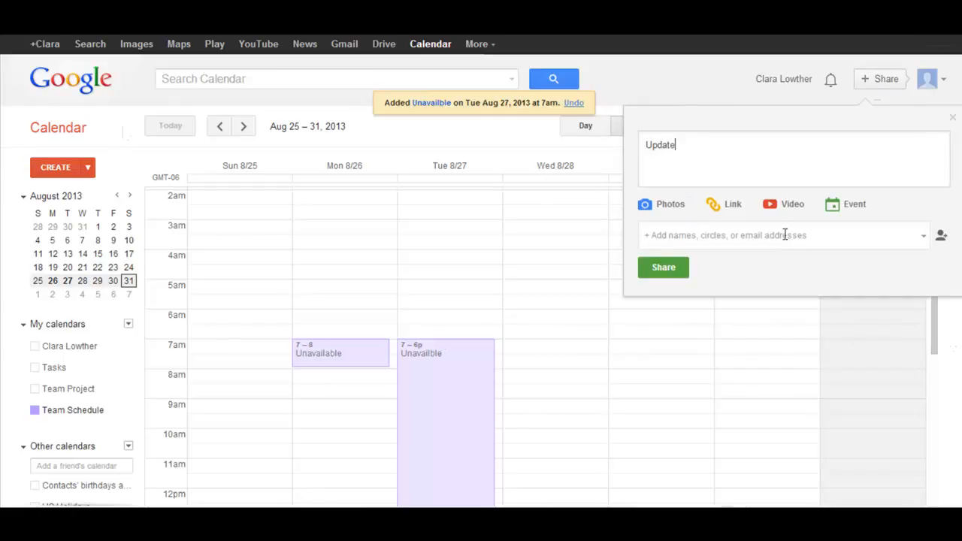
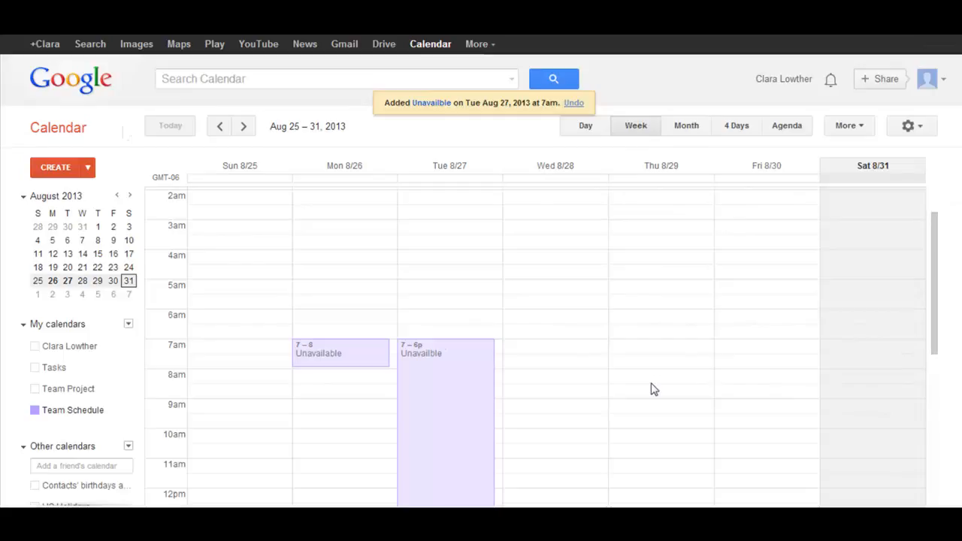
pyautogui.moveTo(886, 78)
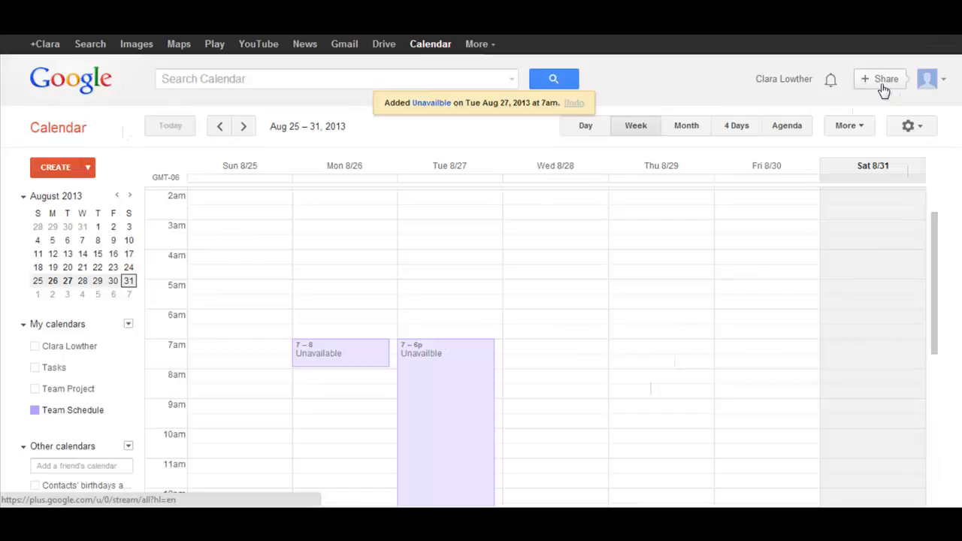
pyautogui.moveTo(345, 303)
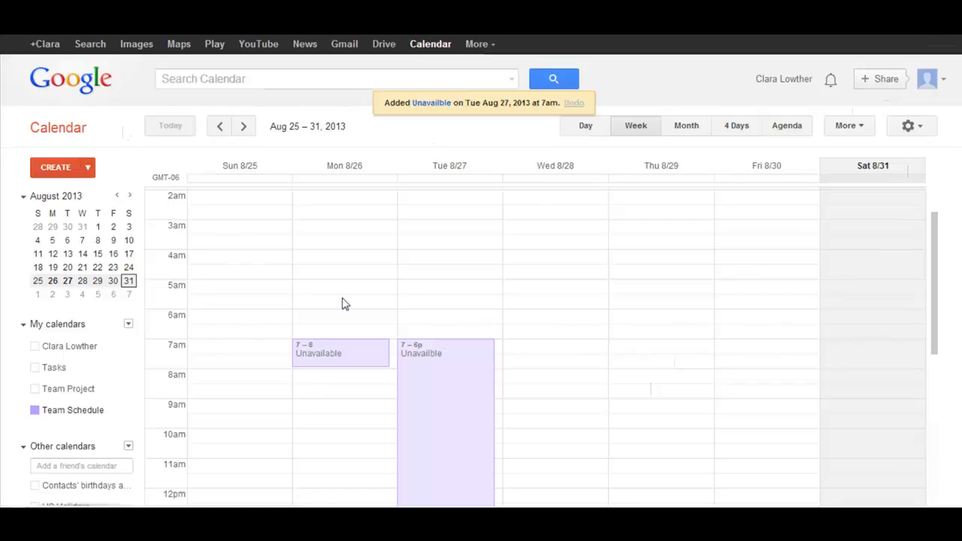